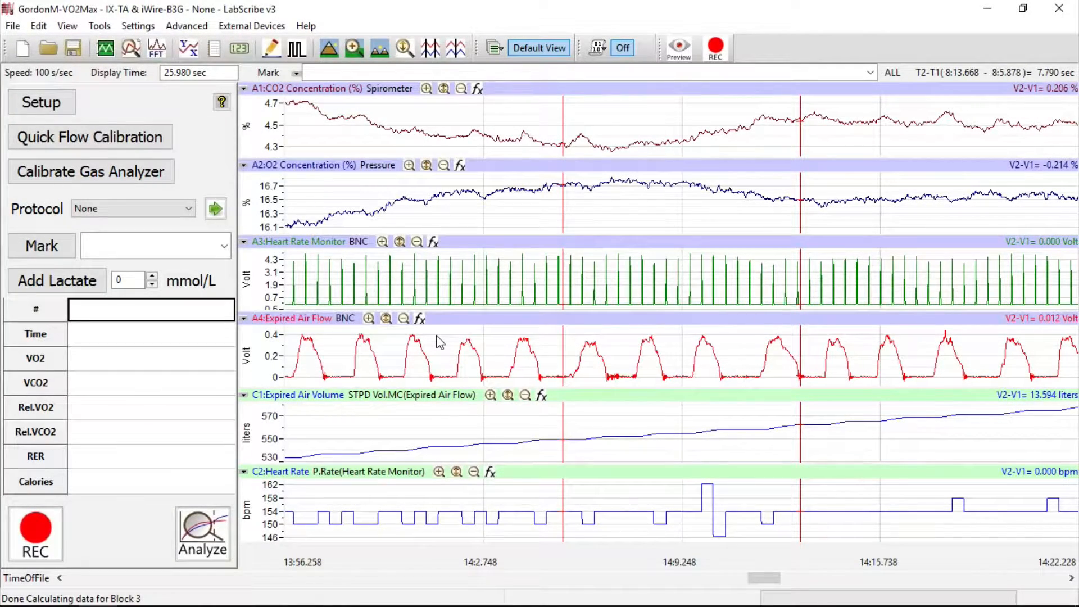
pyautogui.moveTo(430, 349)
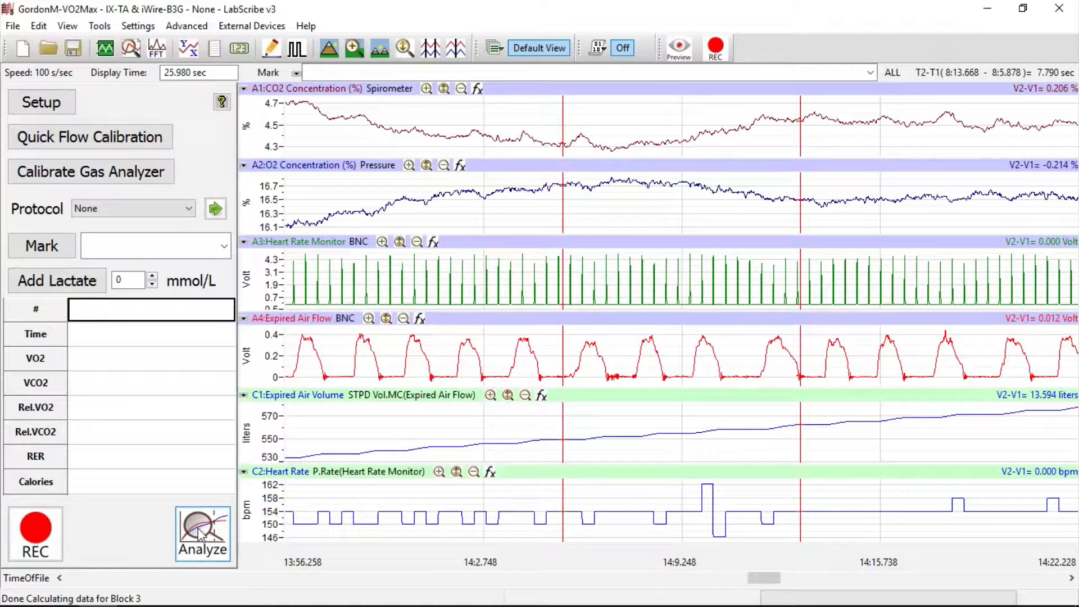
# Start the VO2max analysis using the computed Heart Rate channel, then view the subject settings.
pyautogui.click(202, 533)
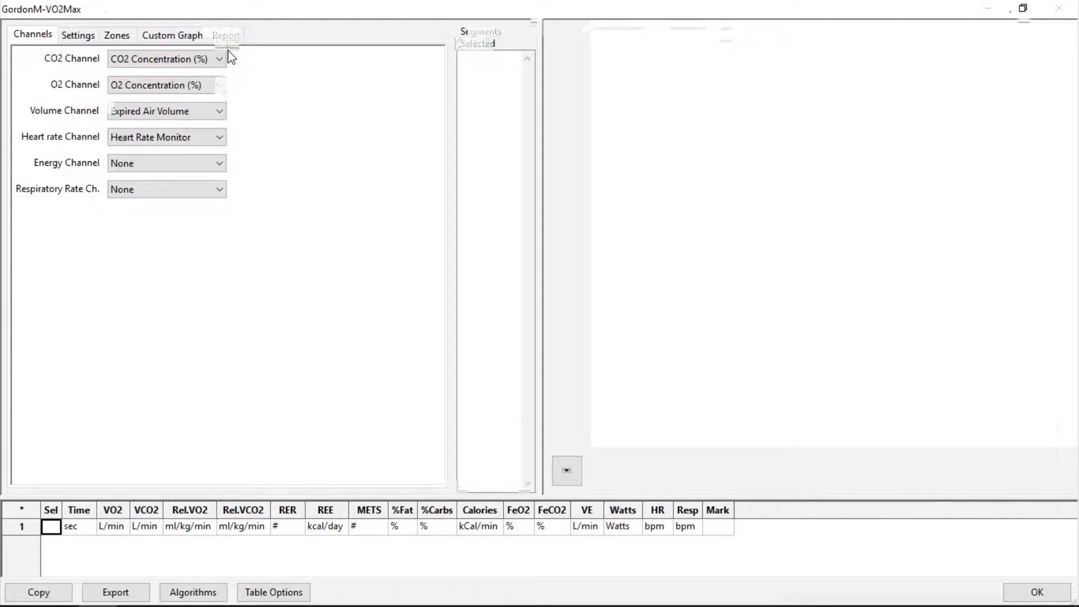
pyautogui.moveTo(233, 90)
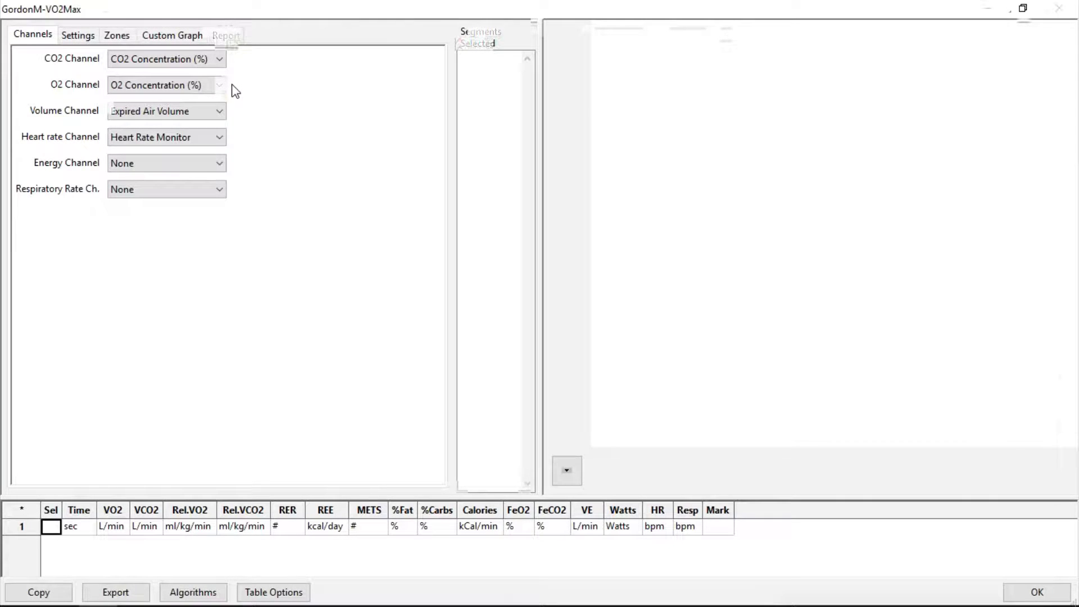
pyautogui.moveTo(236, 124)
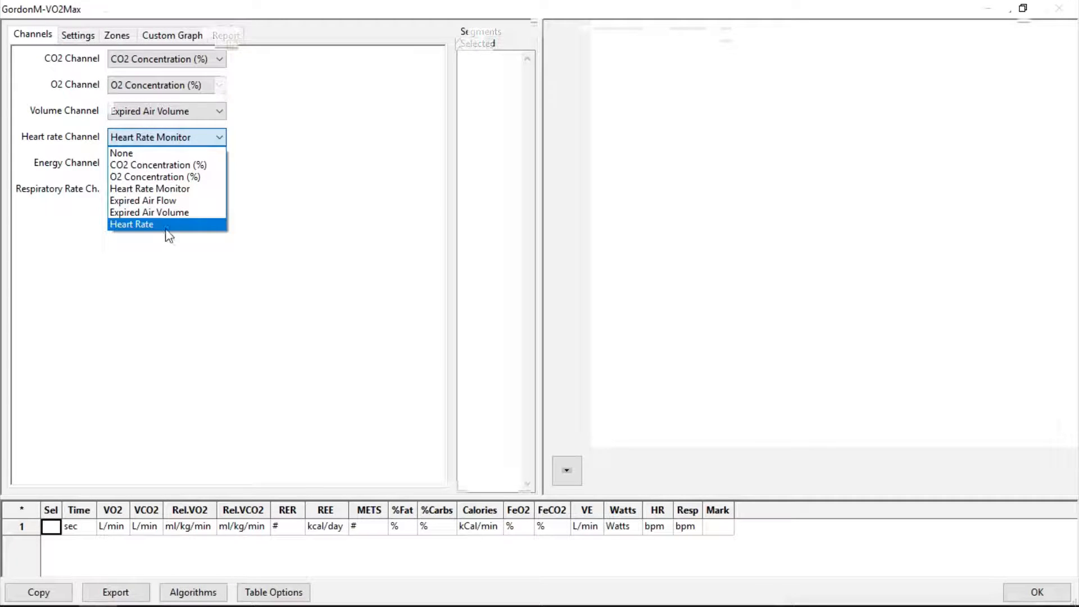
pyautogui.click(131, 224)
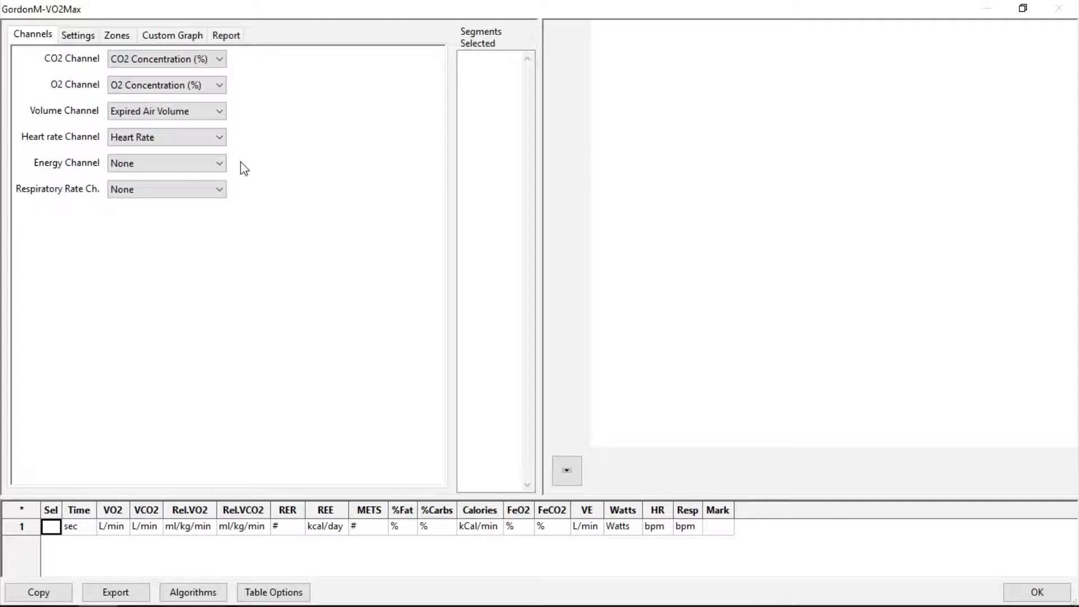
pyautogui.moveTo(236, 195)
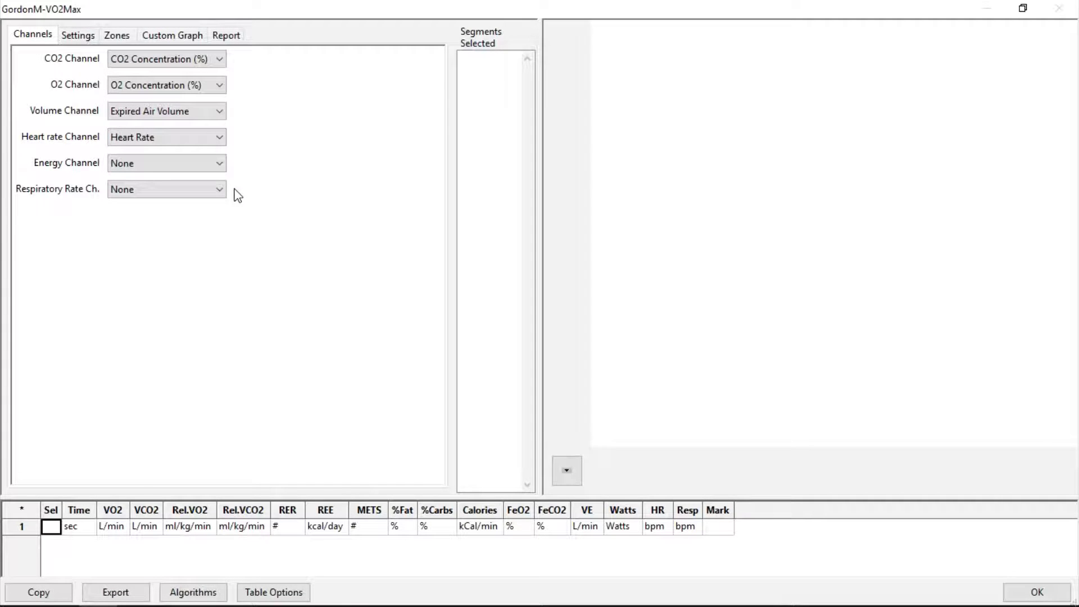
pyautogui.moveTo(225, 163)
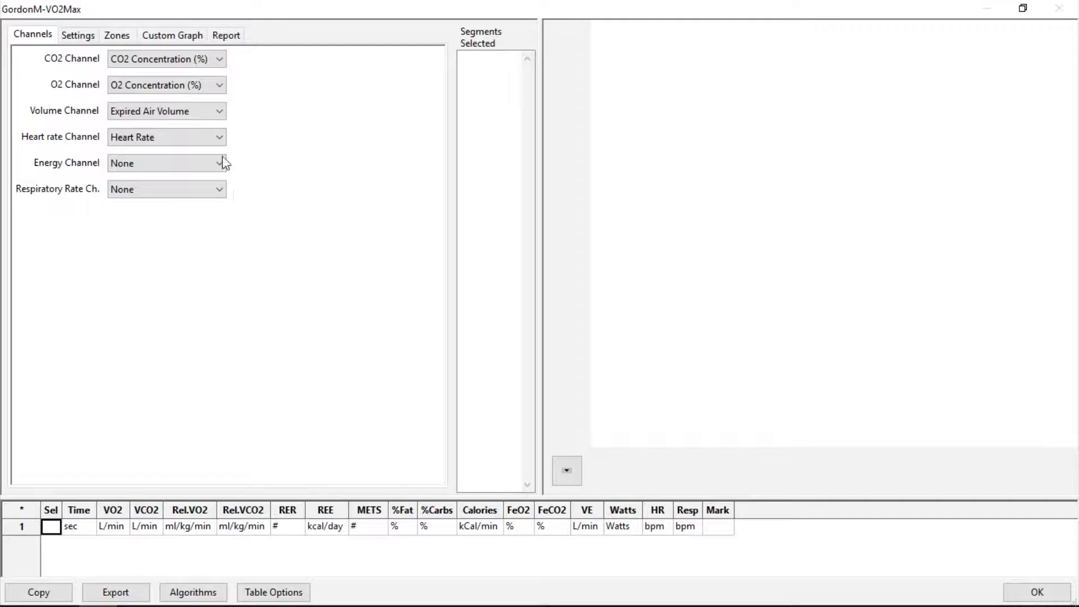
pyautogui.click(77, 35)
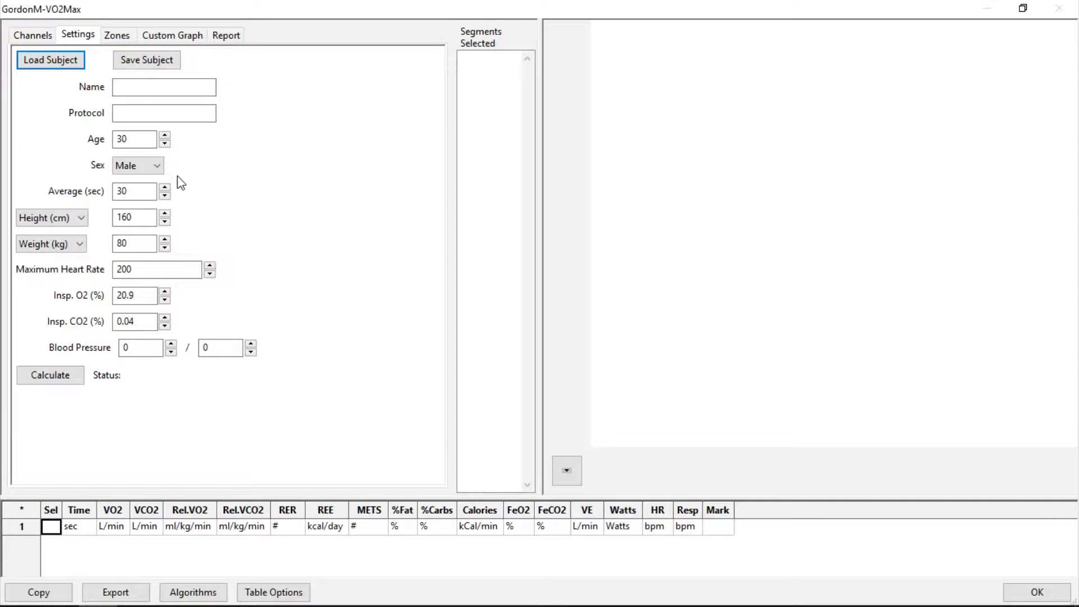
pyautogui.moveTo(183, 220)
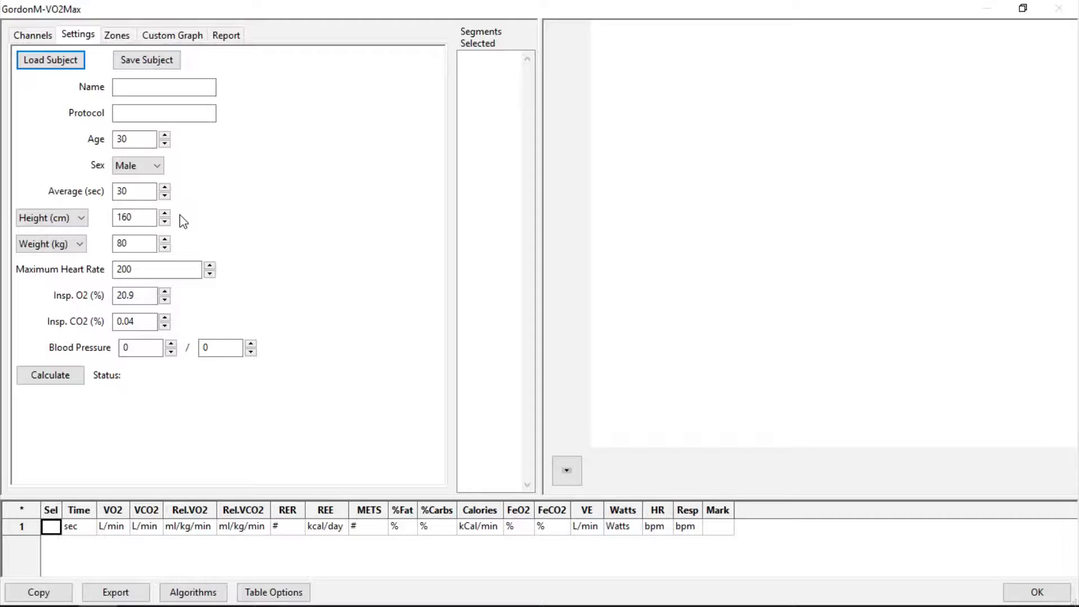
pyautogui.moveTo(241, 276)
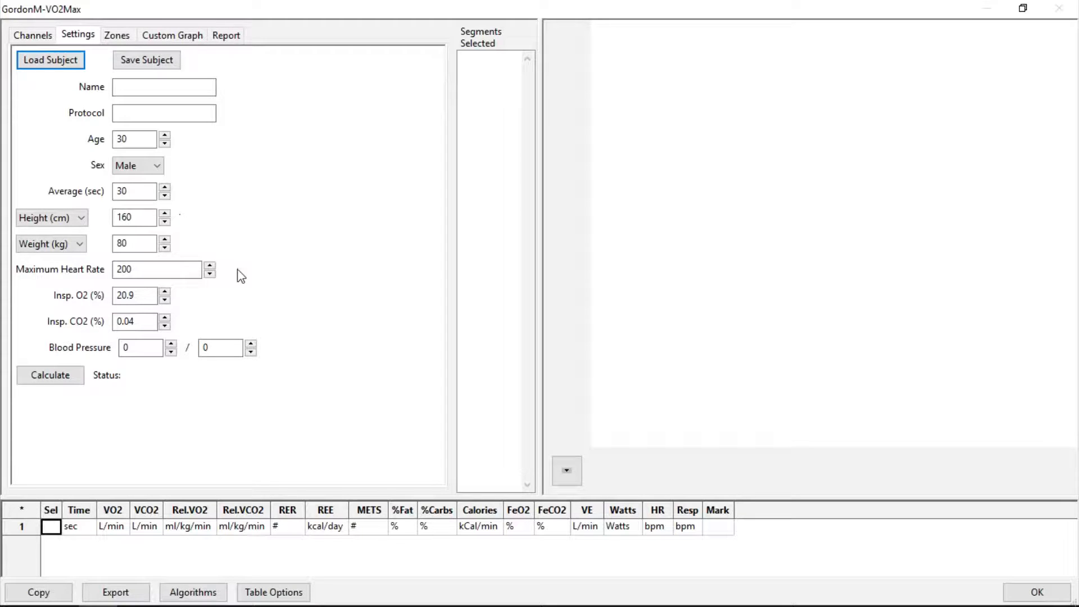
pyautogui.moveTo(187, 331)
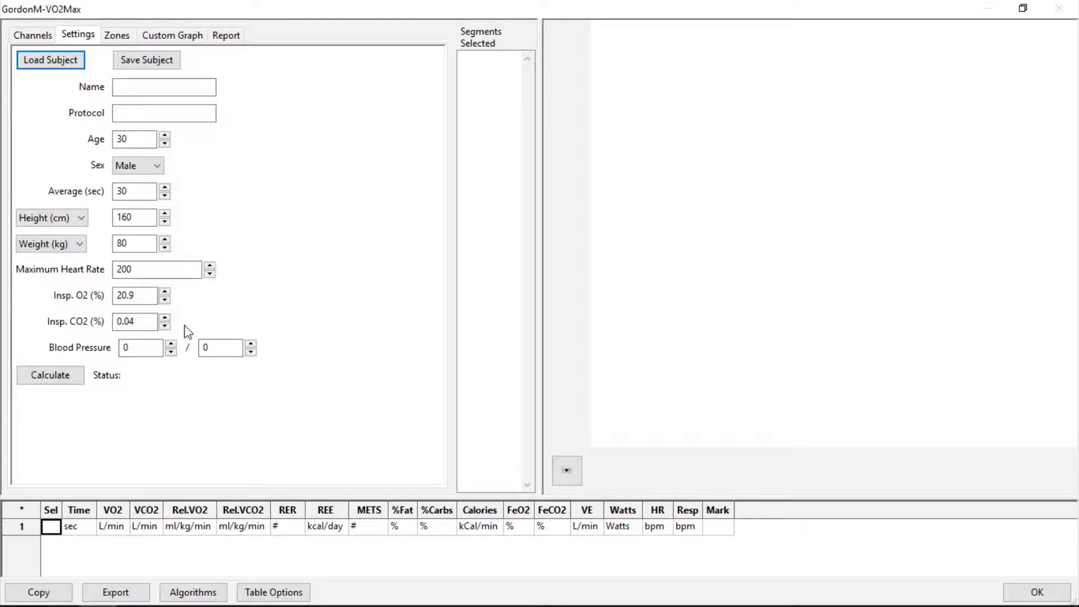
pyautogui.moveTo(294, 363)
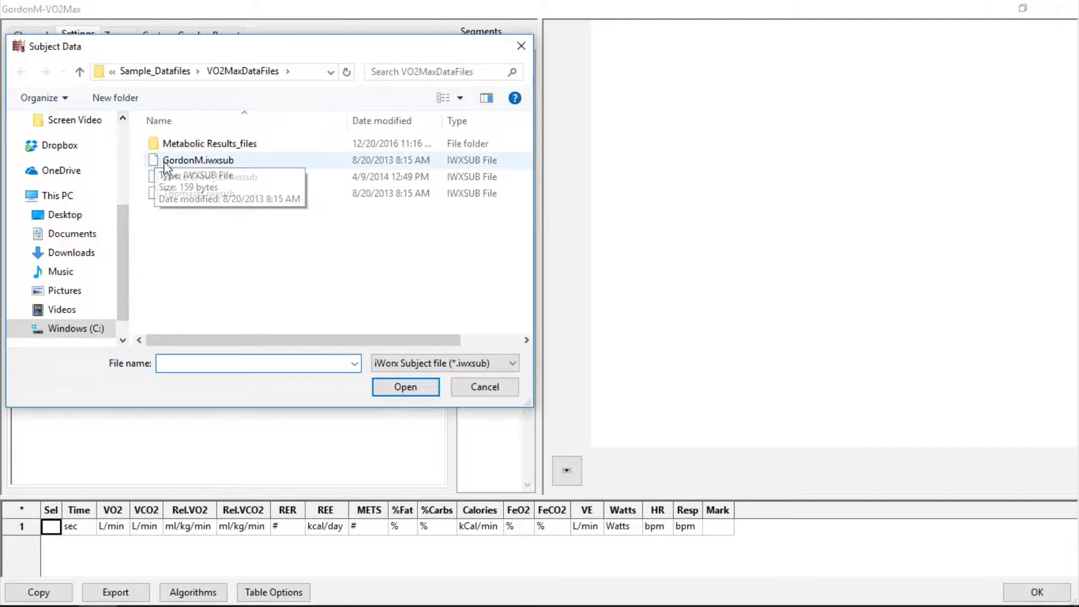
pyautogui.click(199, 160)
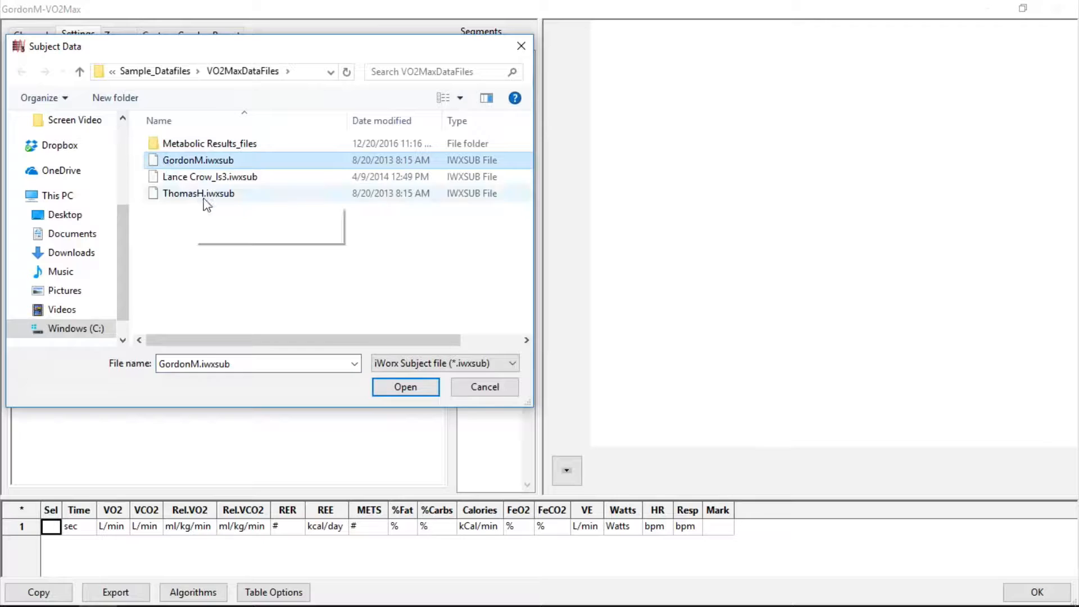
pyautogui.moveTo(469, 282)
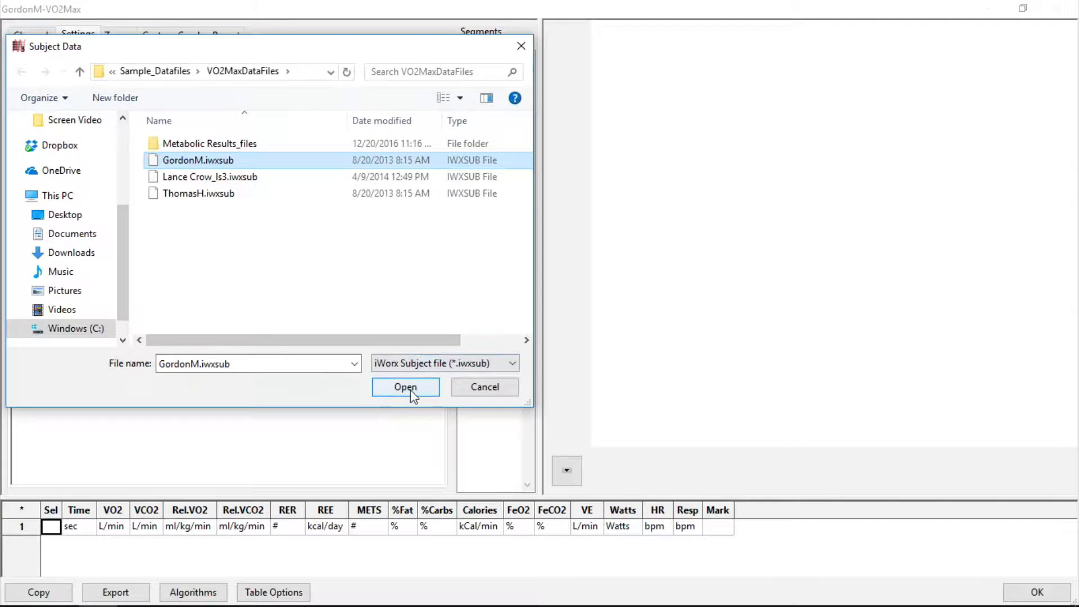
pyautogui.click(405, 387)
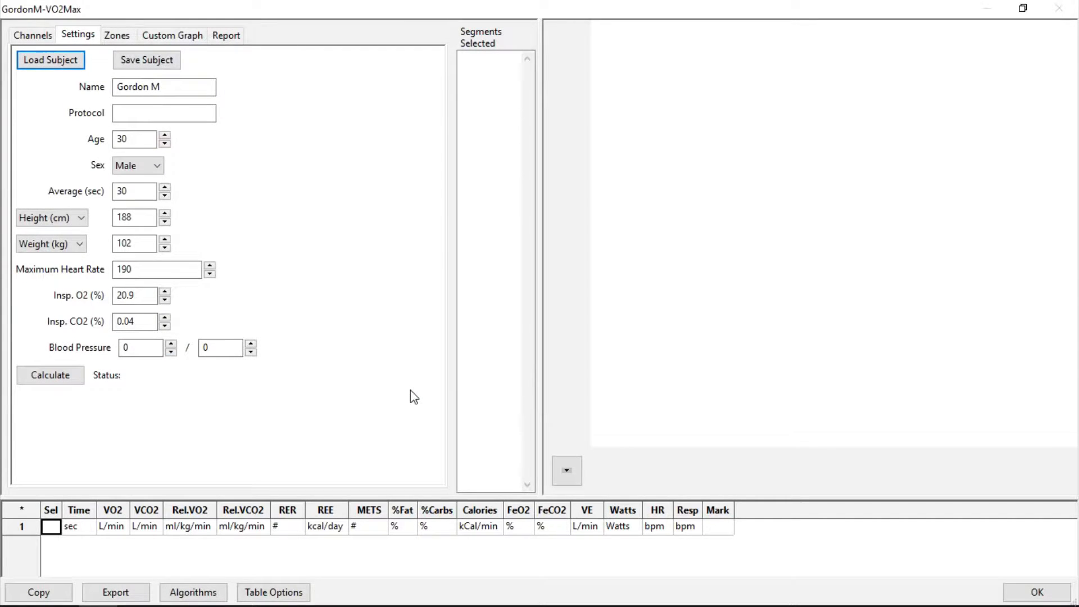
pyautogui.moveTo(294, 215)
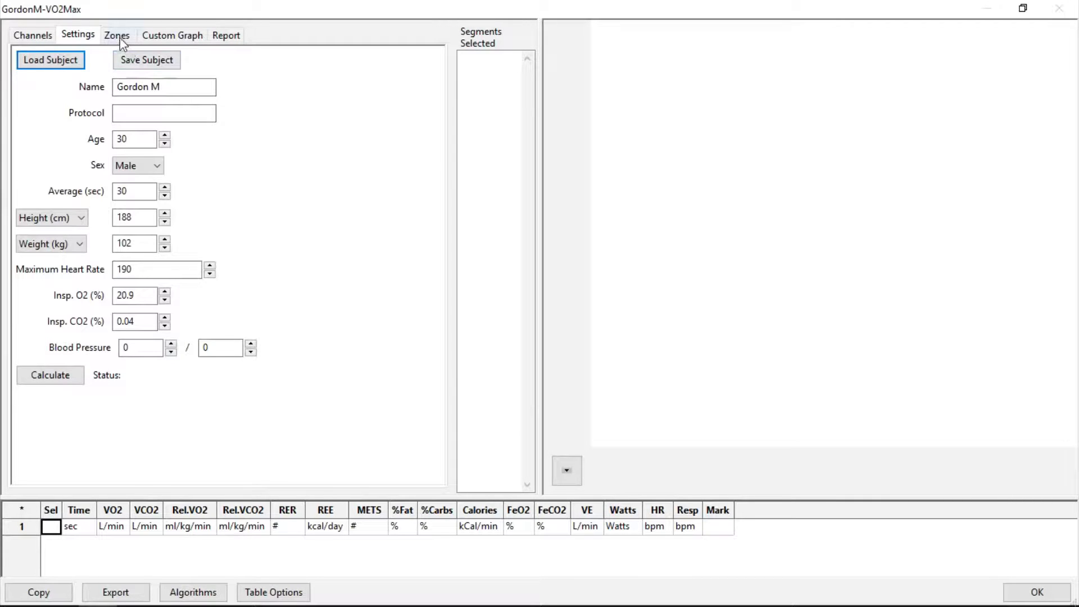
pyautogui.click(116, 35)
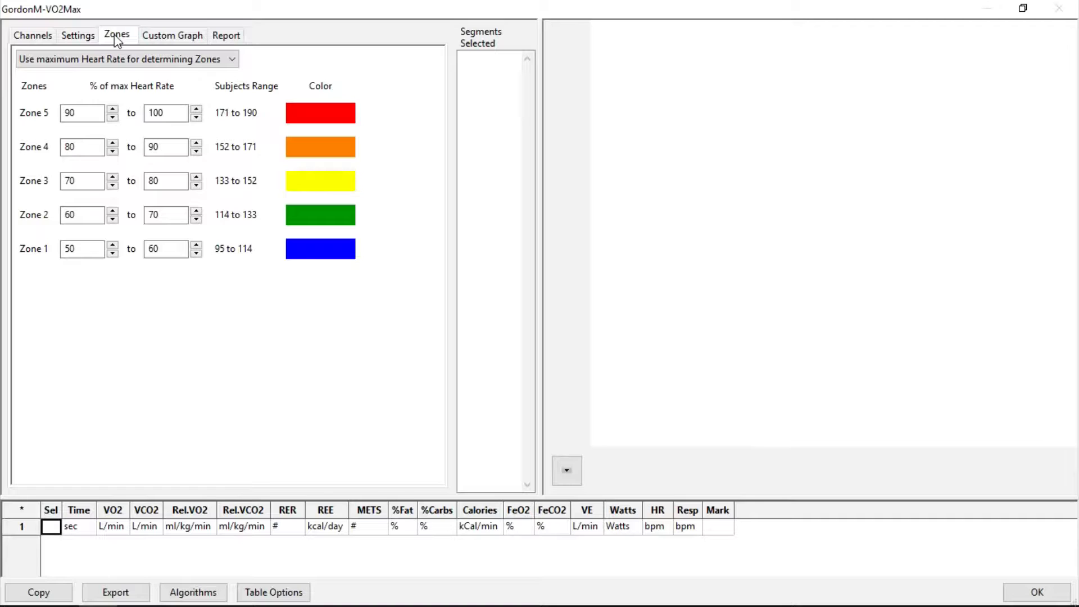
pyautogui.moveTo(173, 35)
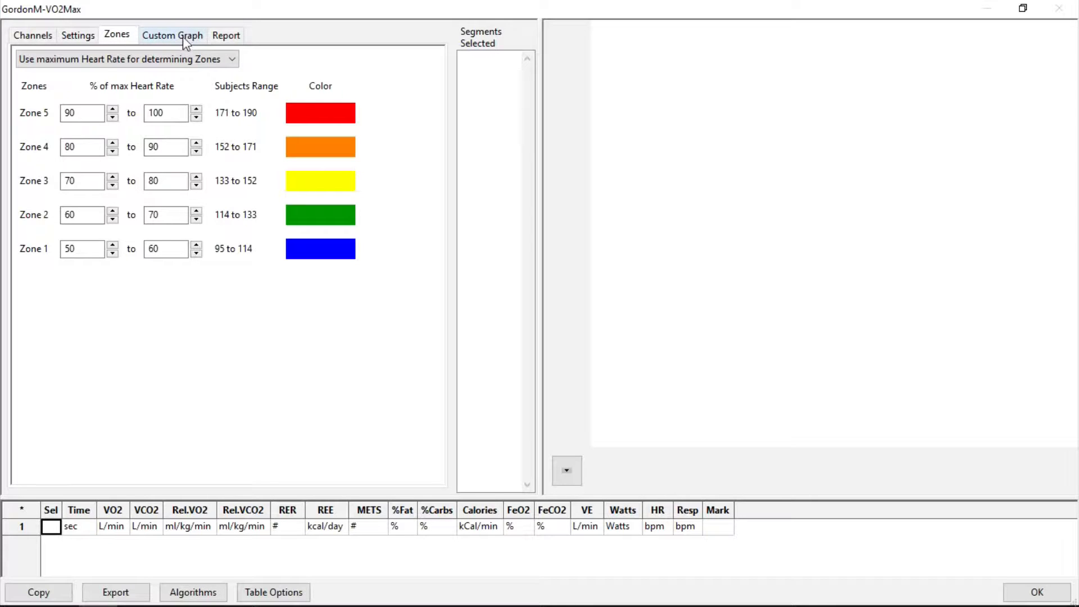
pyautogui.moveTo(226, 40)
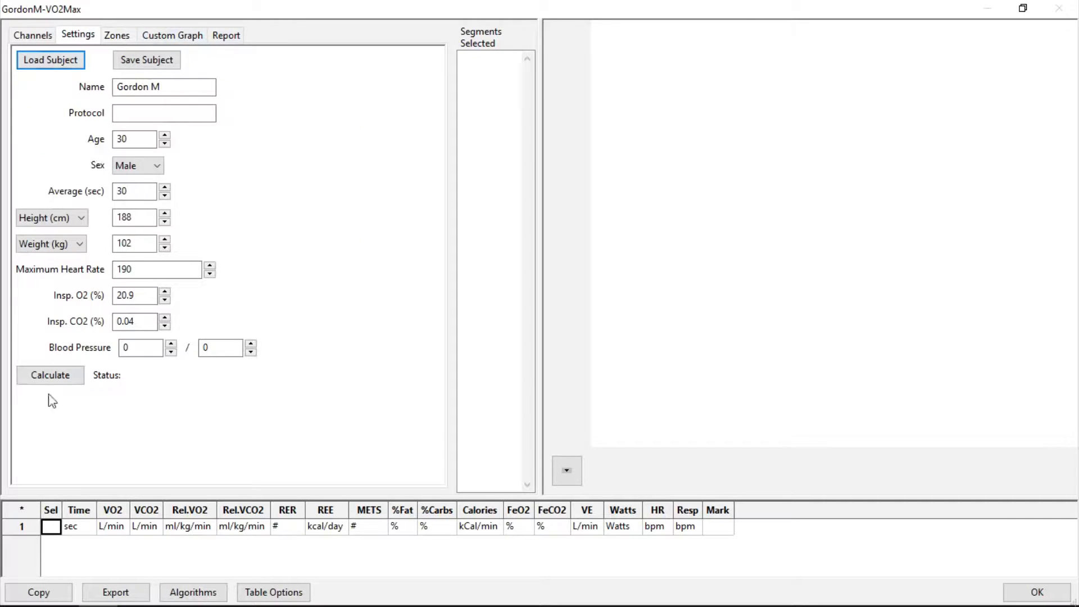
pyautogui.moveTo(50, 497)
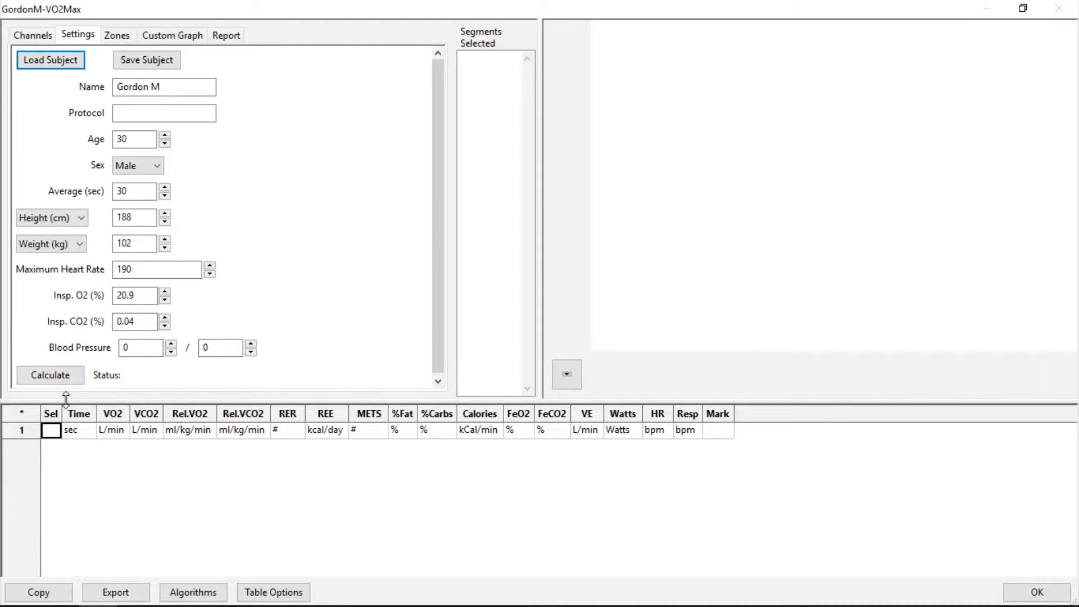
# Calculate the metabolic results, filling the table with per-segment VO2, RER, calorie and heart-rate values.
pyautogui.click(50, 375)
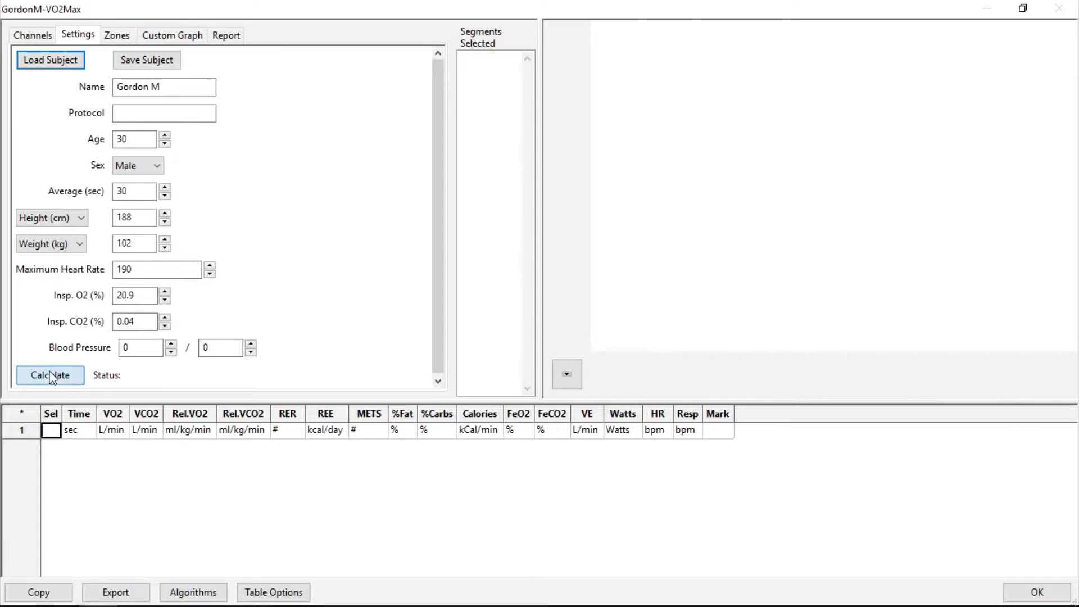
pyautogui.click(50, 375)
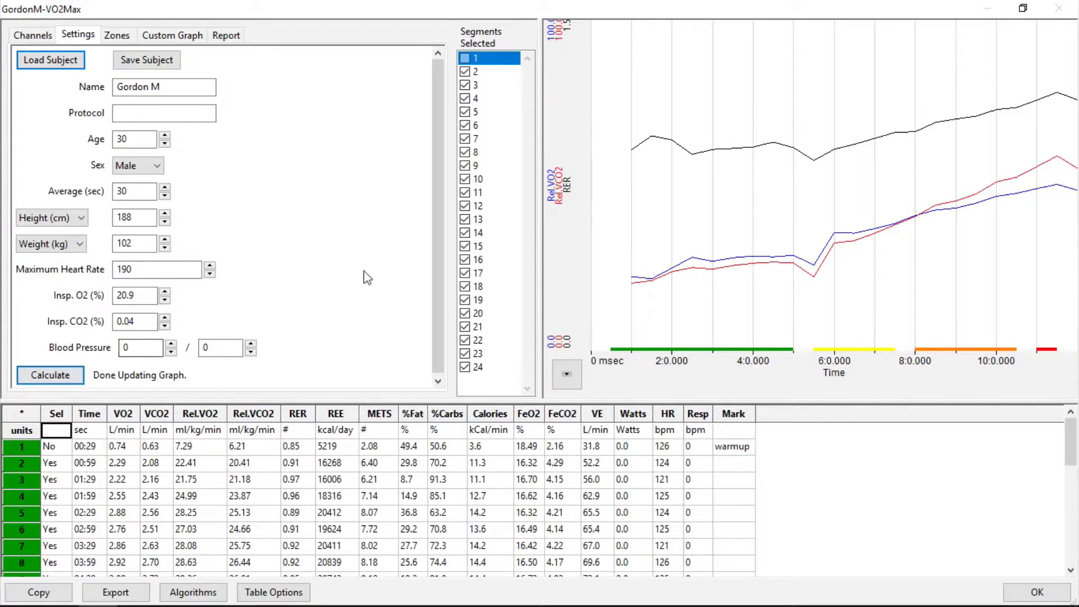
pyautogui.moveTo(881, 258)
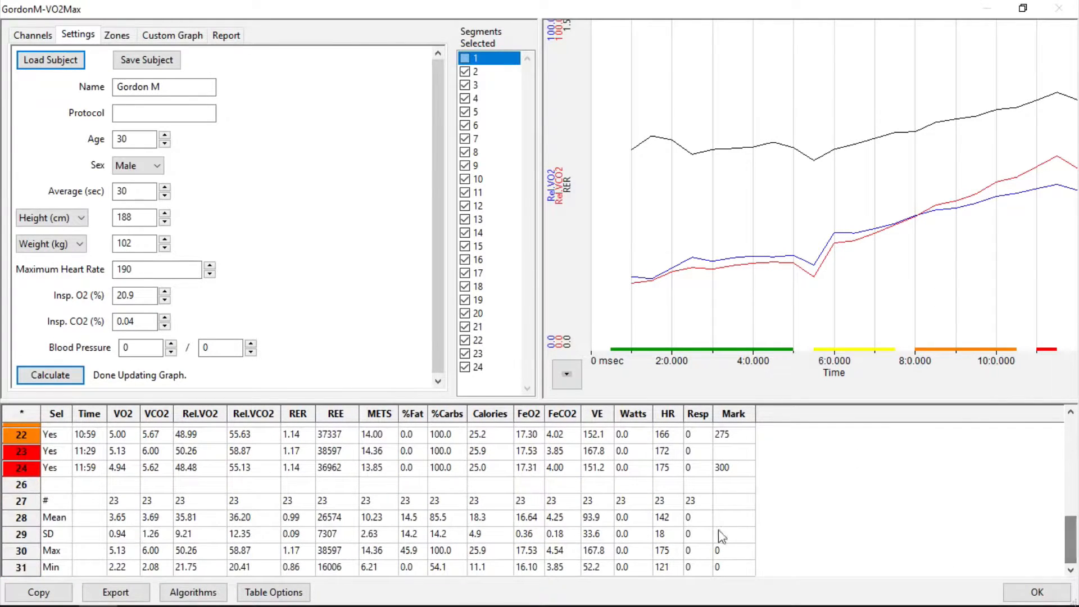
pyautogui.moveTo(128, 554)
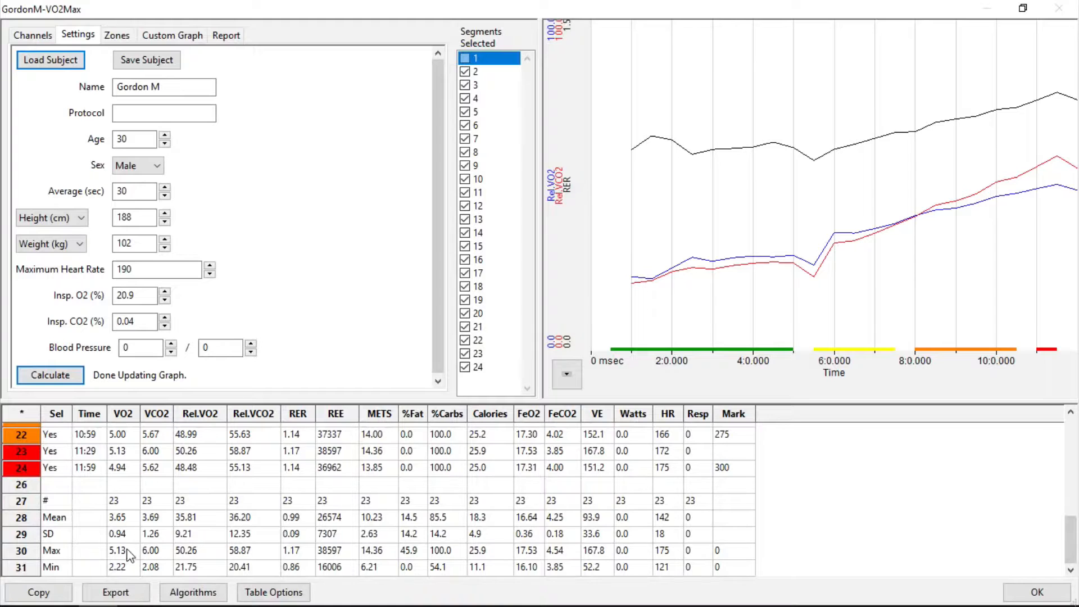
# Inspect the max VO2, mean RER and mean METS values and graph types, then show the report settings.
pyautogui.click(123, 549)
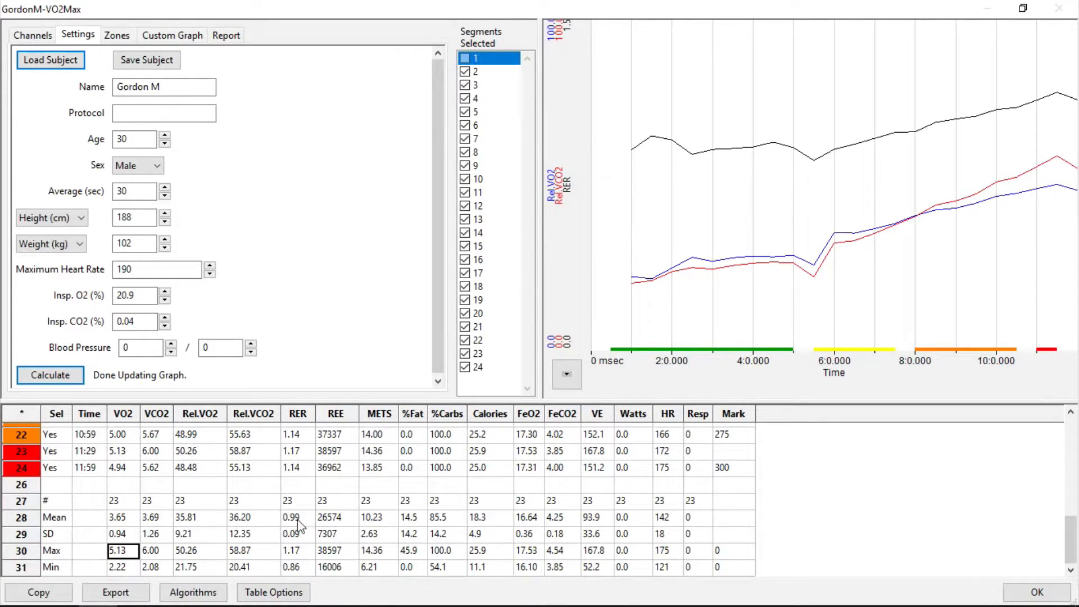
pyautogui.click(297, 518)
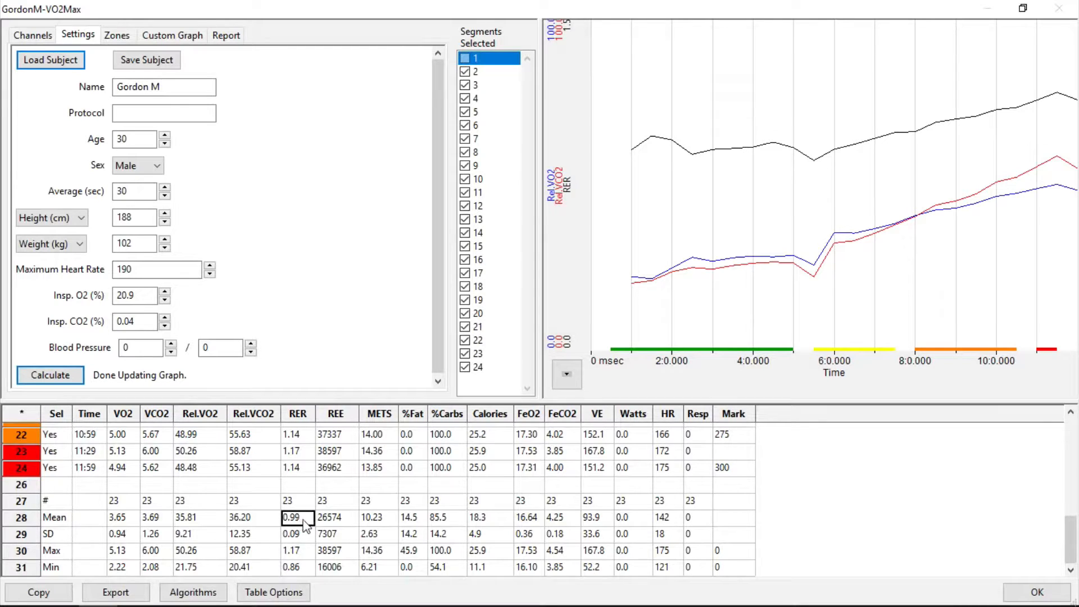
pyautogui.click(377, 517)
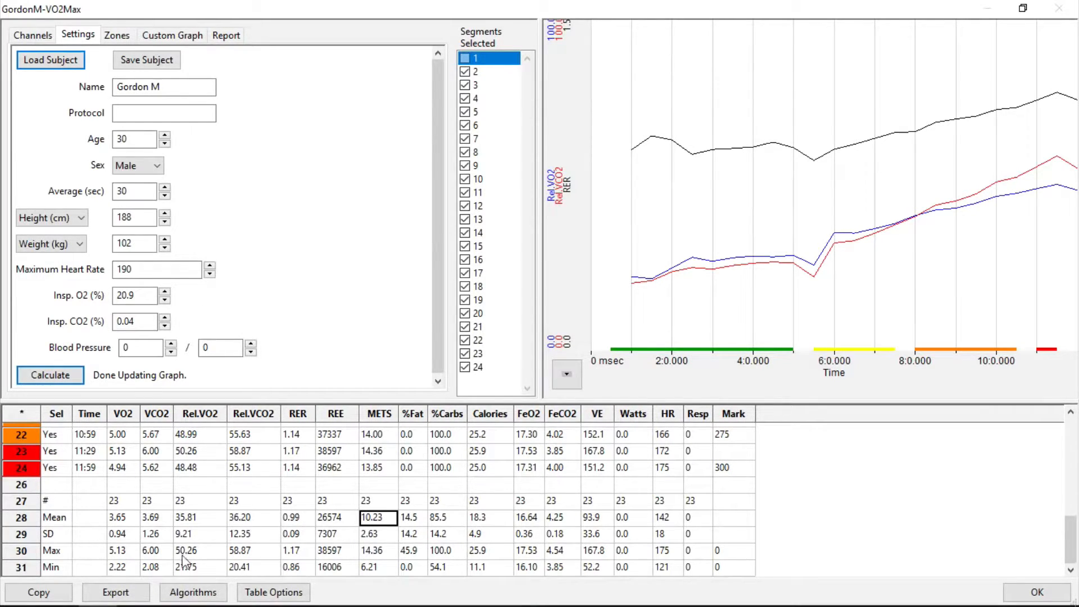
pyautogui.click(38, 592)
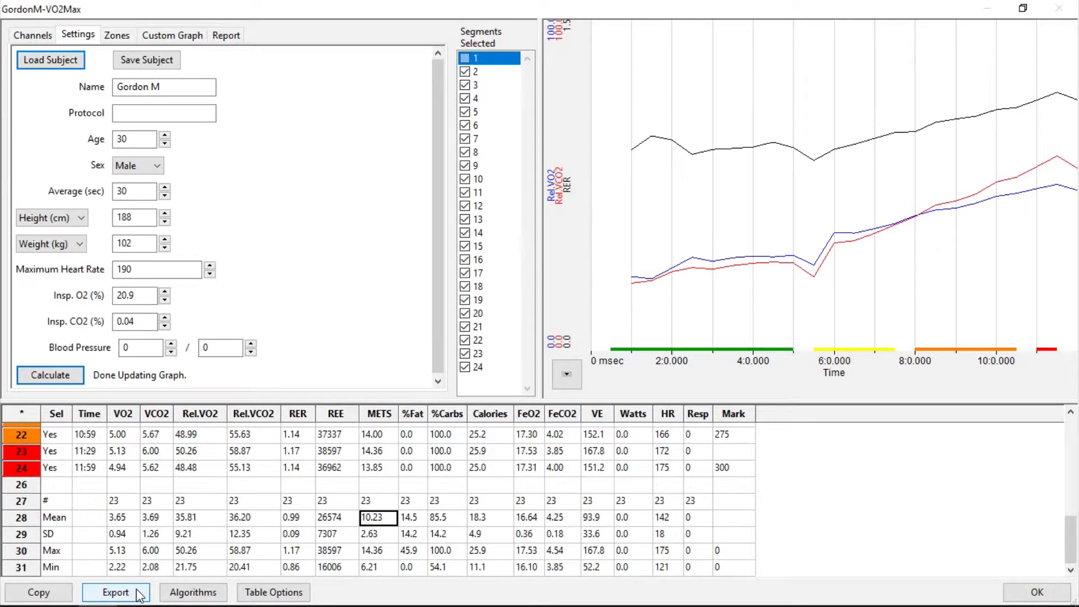
pyautogui.moveTo(566, 374)
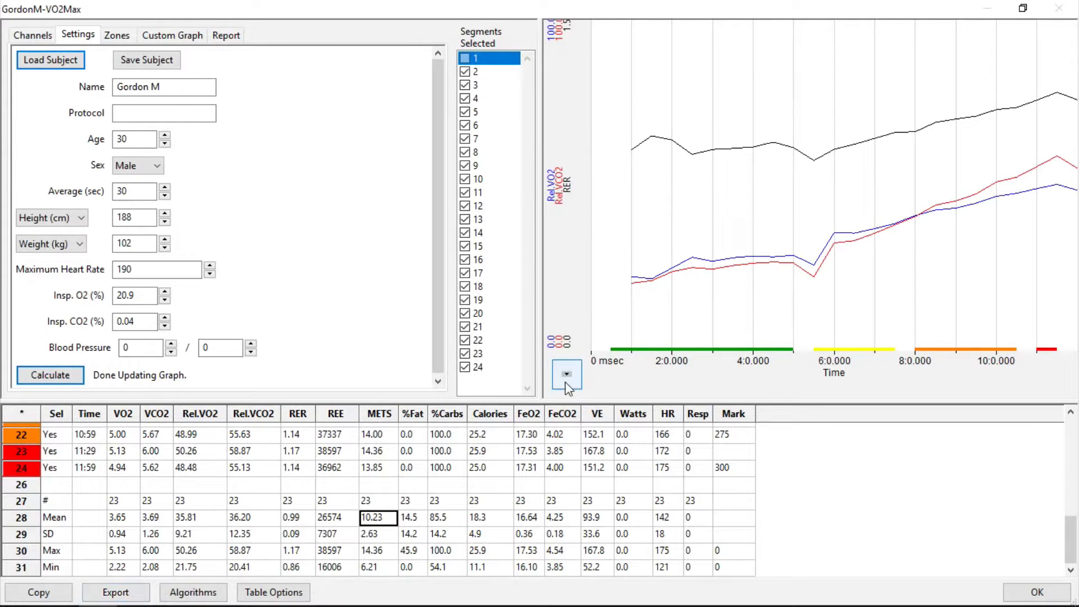
pyautogui.click(566, 374)
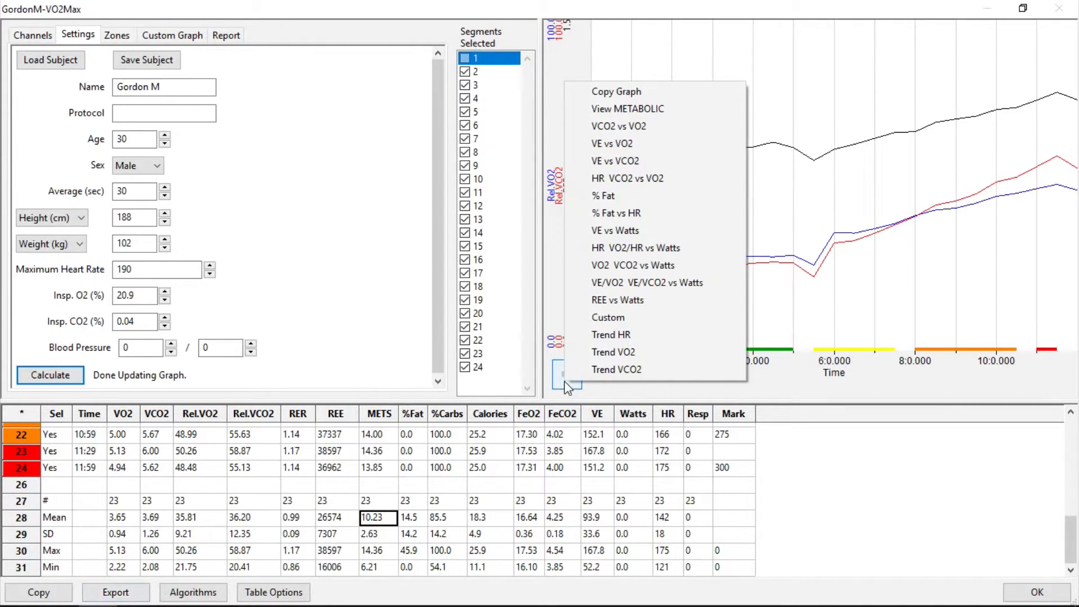
pyautogui.moveTo(392, 268)
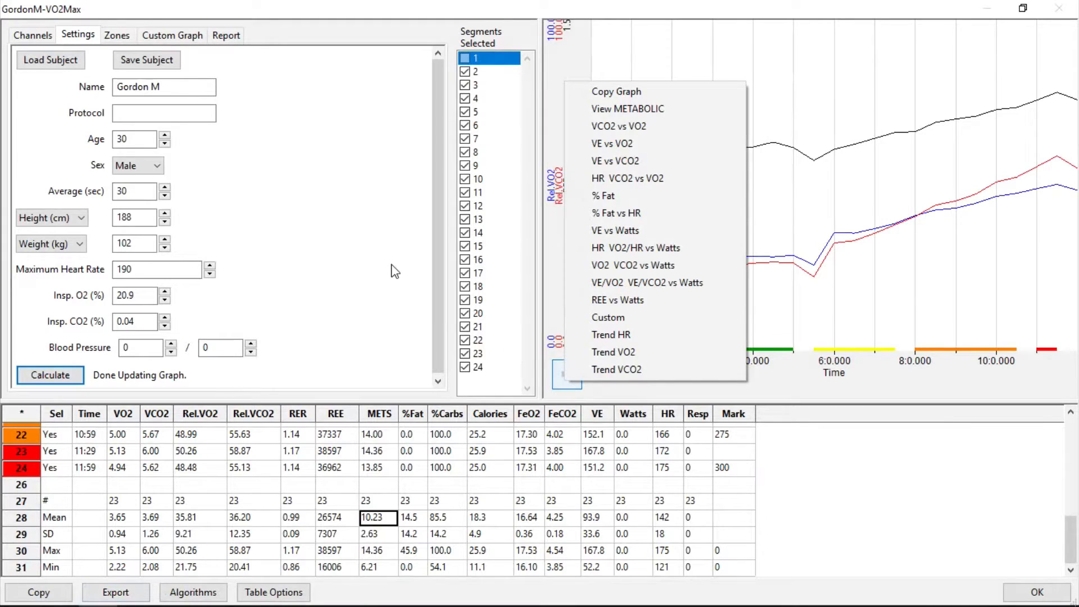
pyautogui.click(227, 35)
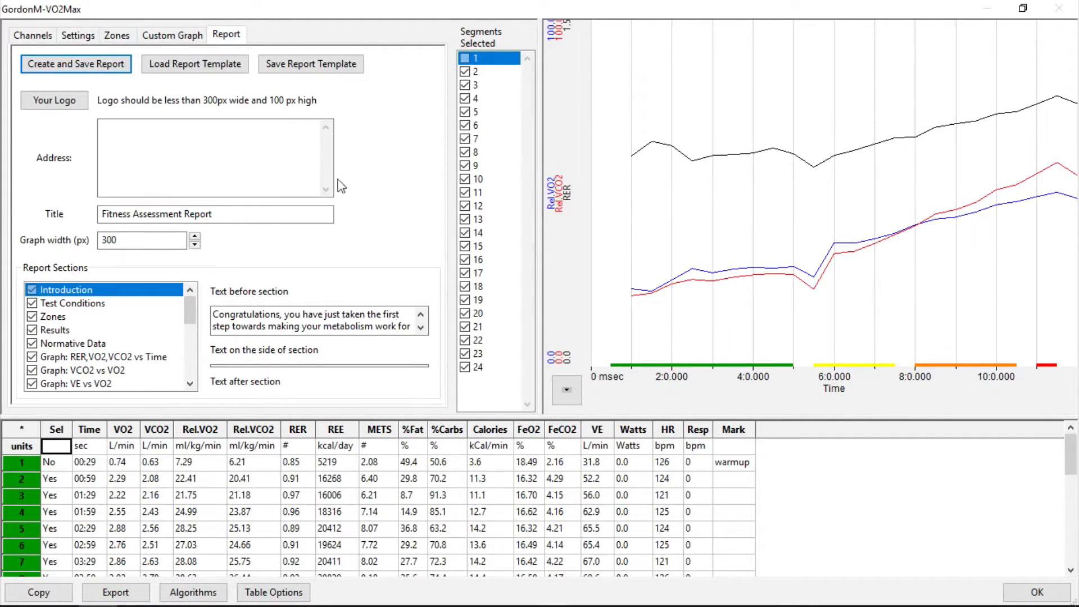
pyautogui.moveTo(394, 232)
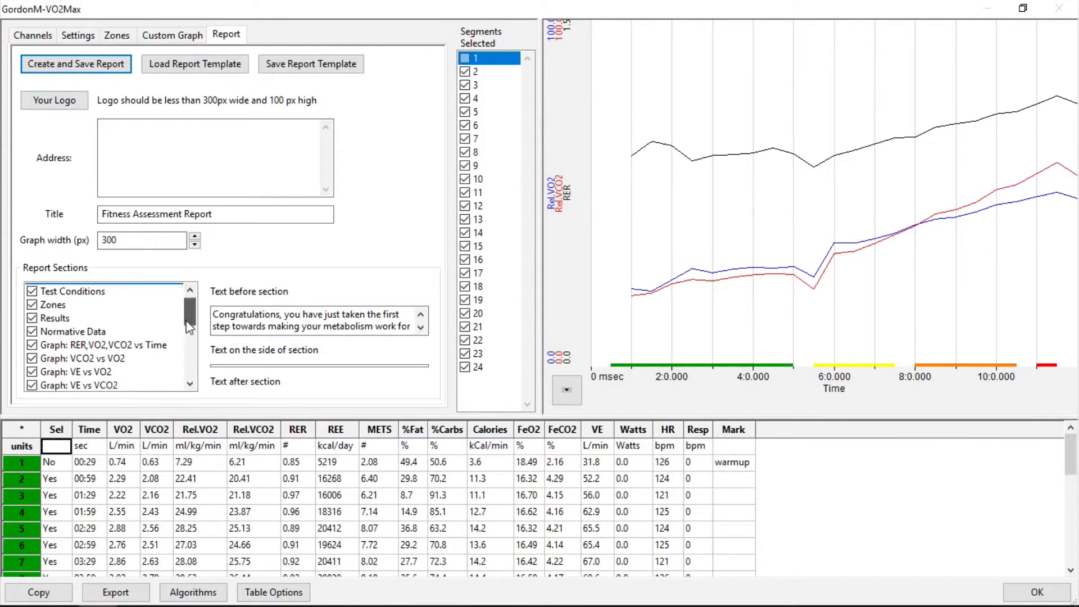
# Create the Fitness Assessment Report and save it as the Metabolic Results webpage.
pyautogui.scroll(-3)
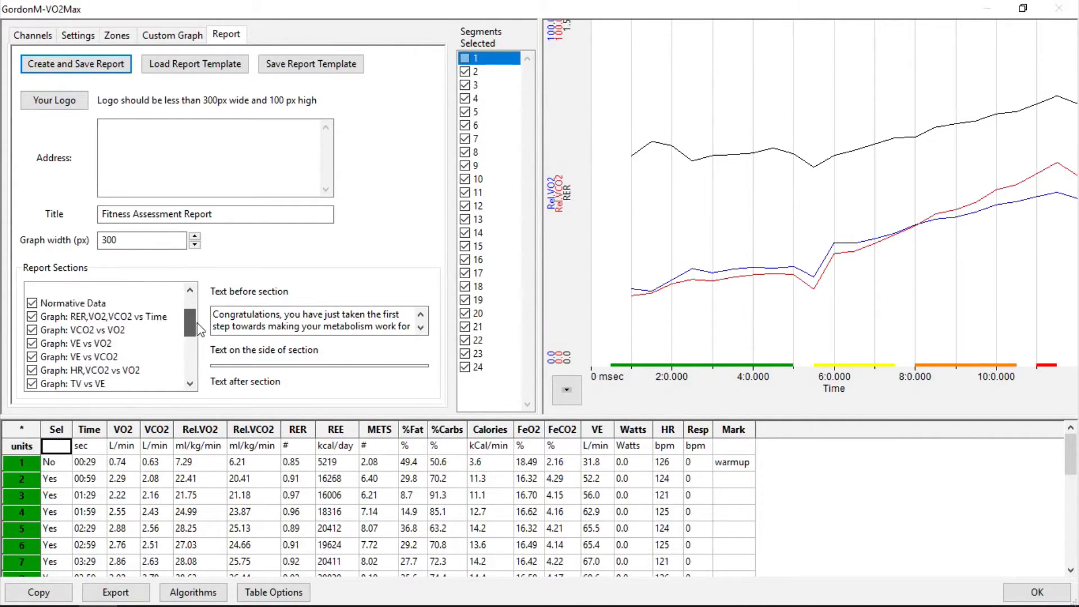
pyautogui.scroll(3)
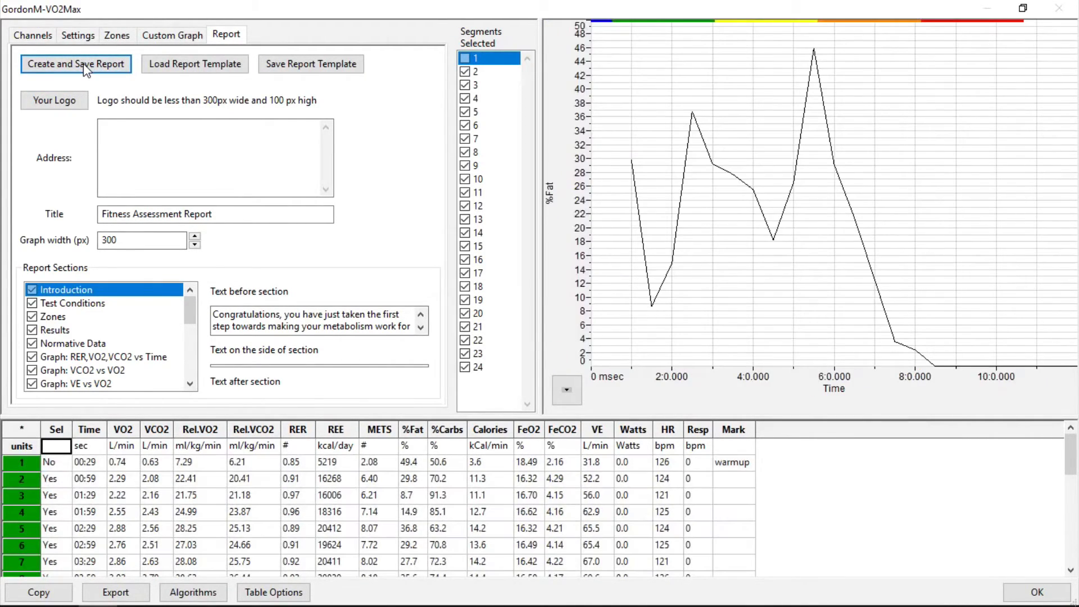
pyautogui.click(76, 64)
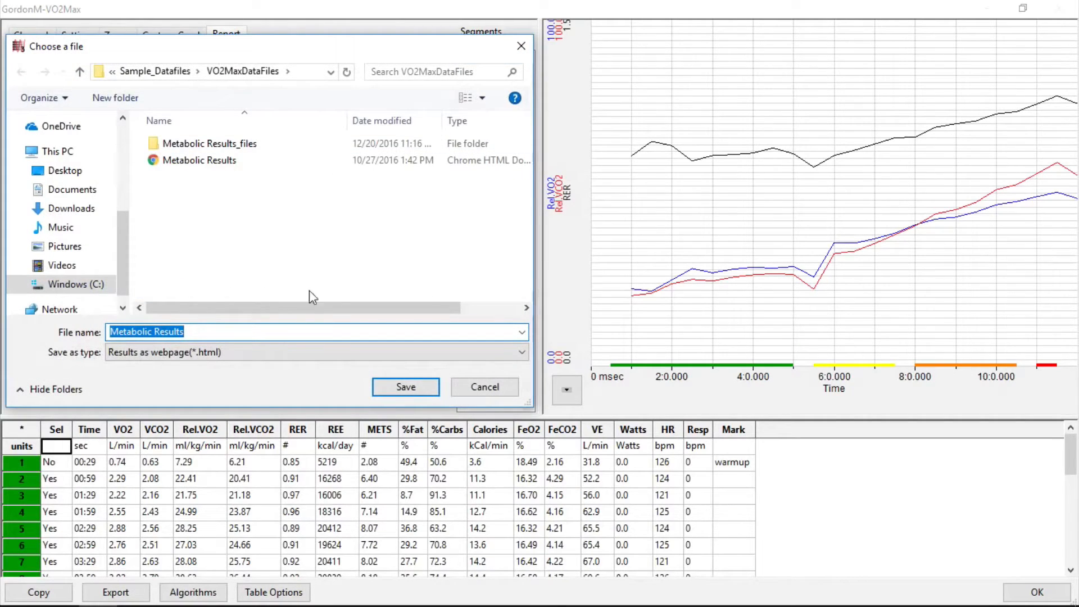
pyautogui.click(404, 387)
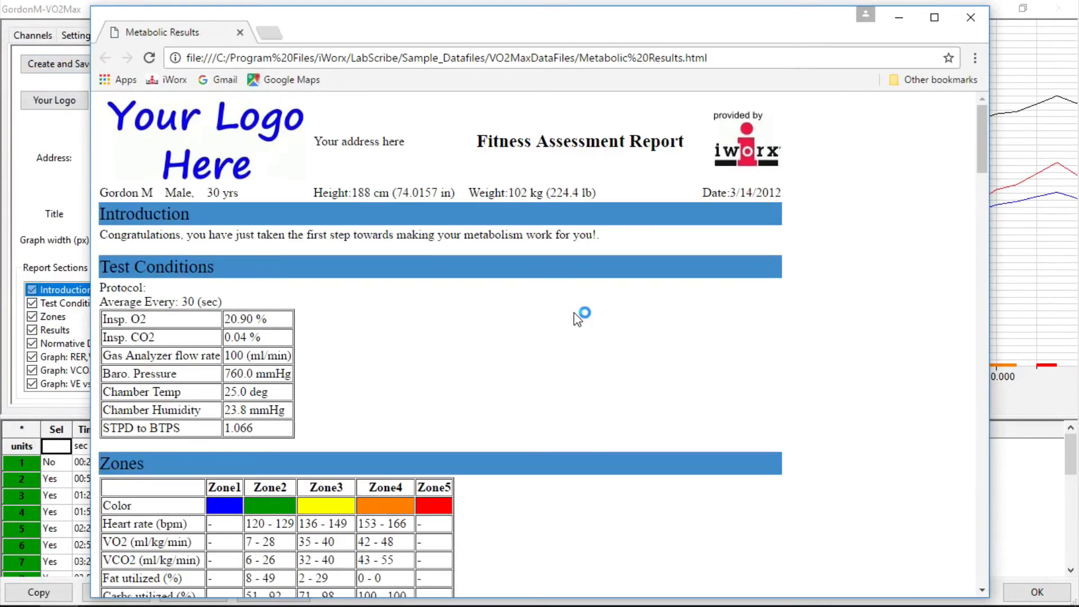
pyautogui.scroll(-3)
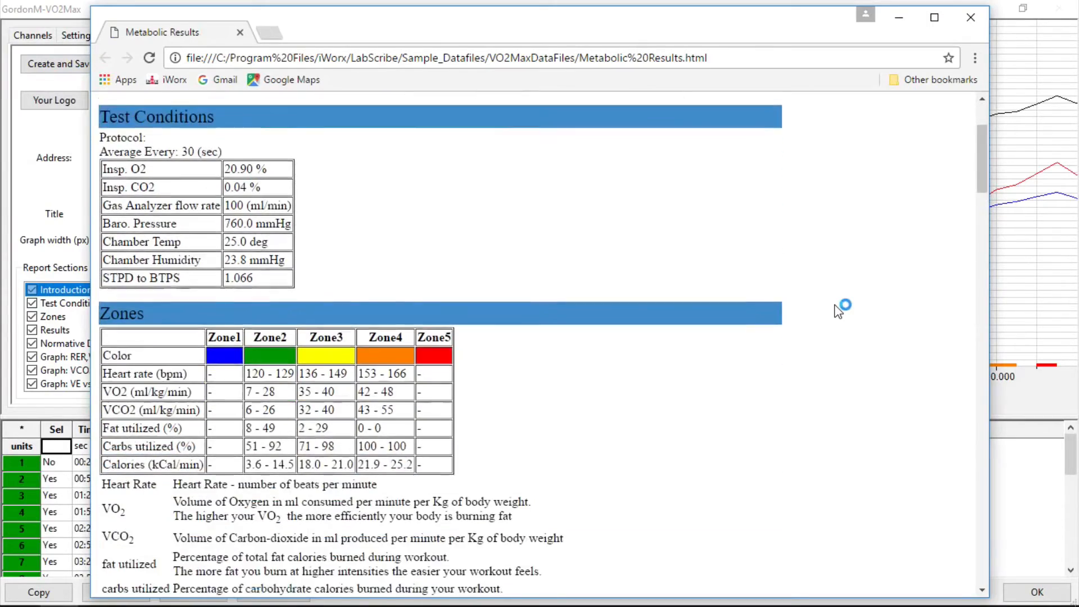
pyautogui.scroll(-3)
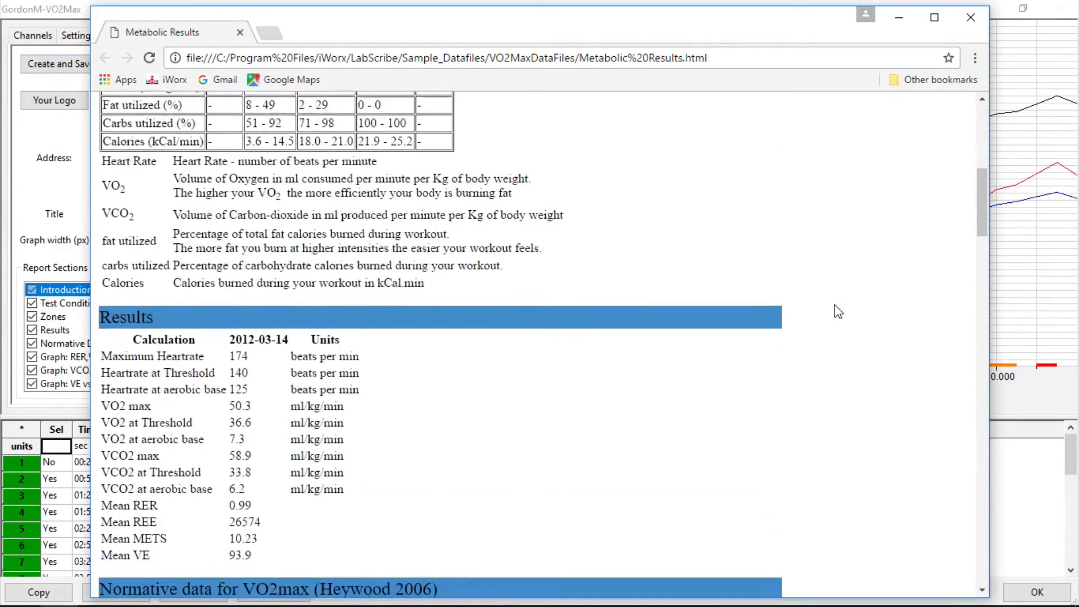
pyautogui.scroll(-3)
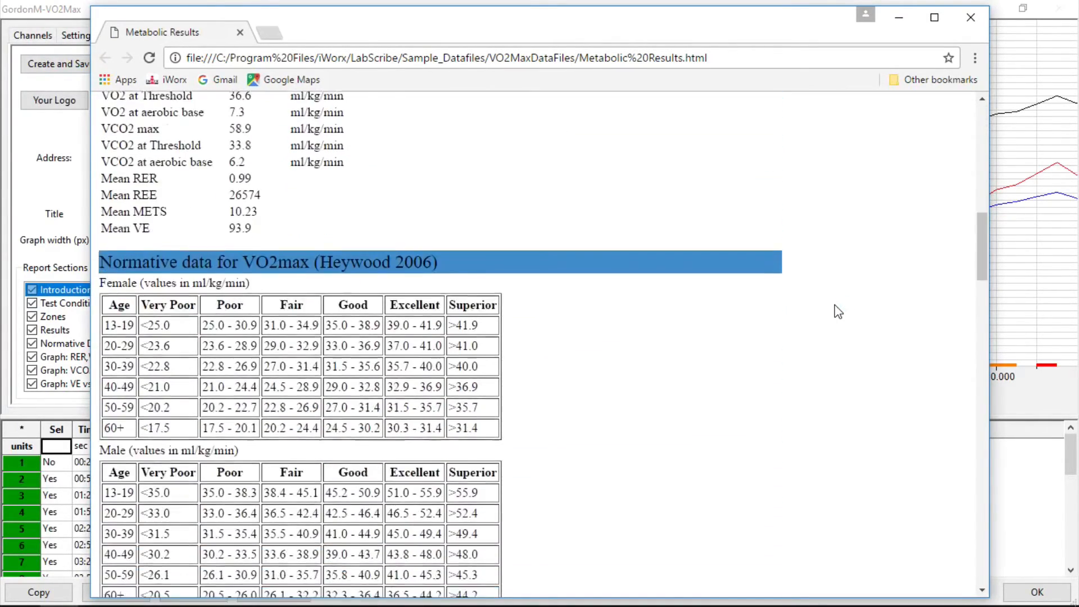
pyautogui.scroll(-3)
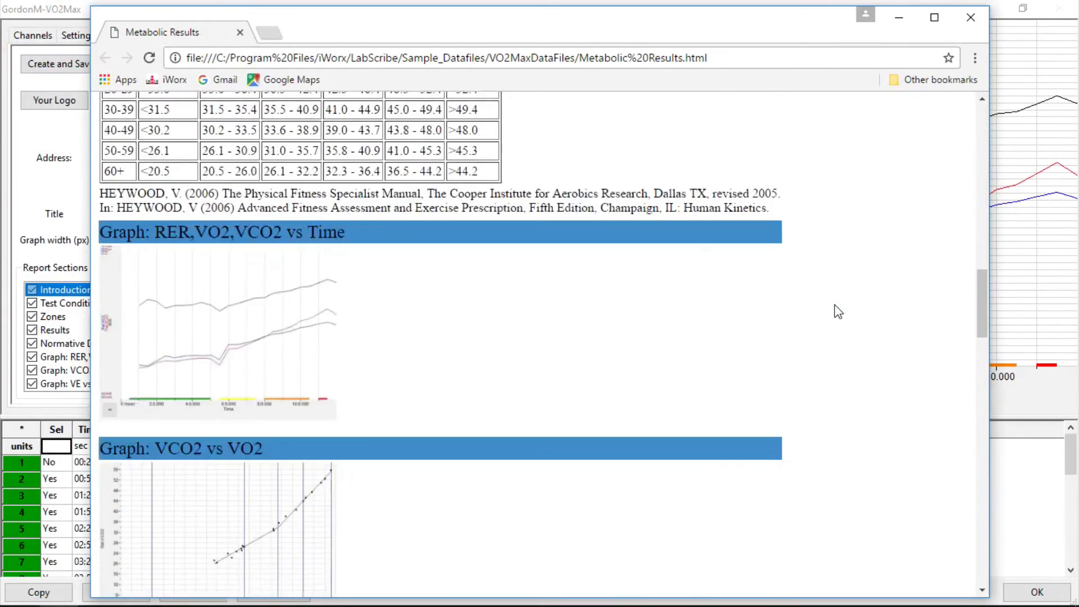
pyautogui.scroll(-3)
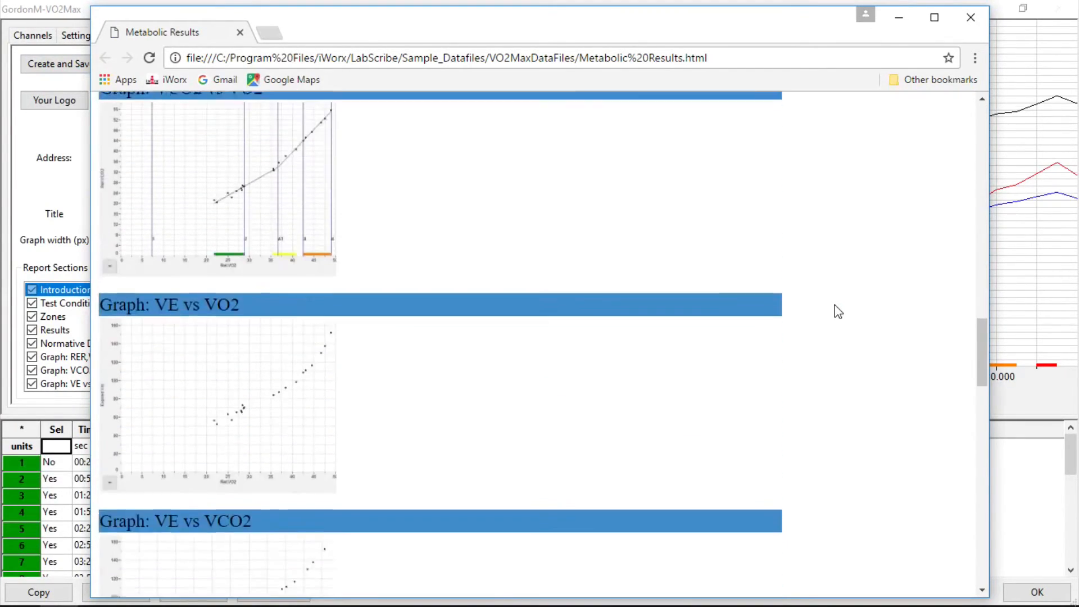
pyautogui.scroll(-3)
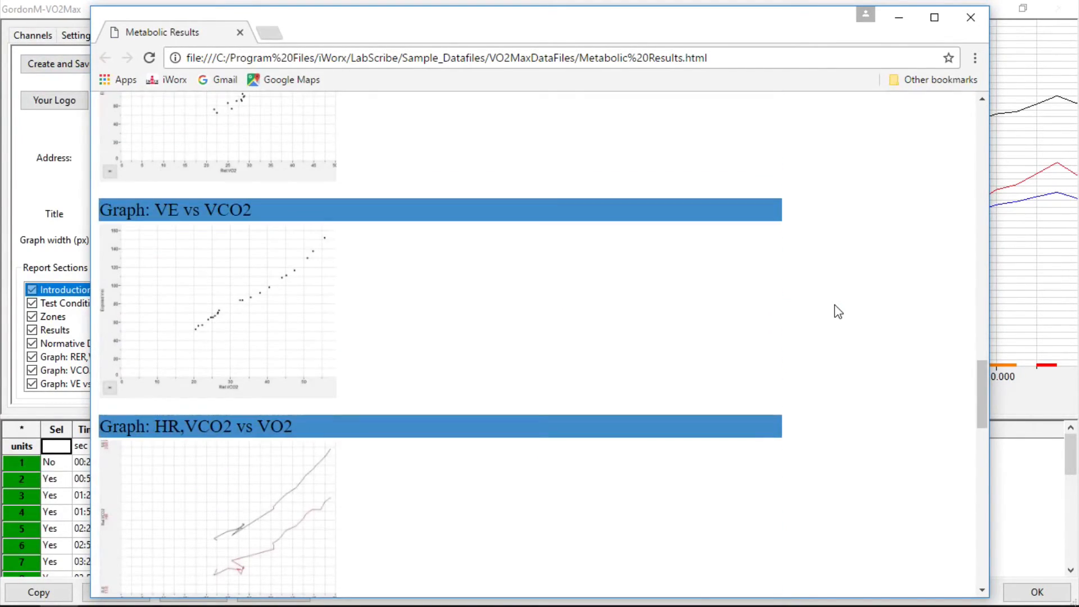